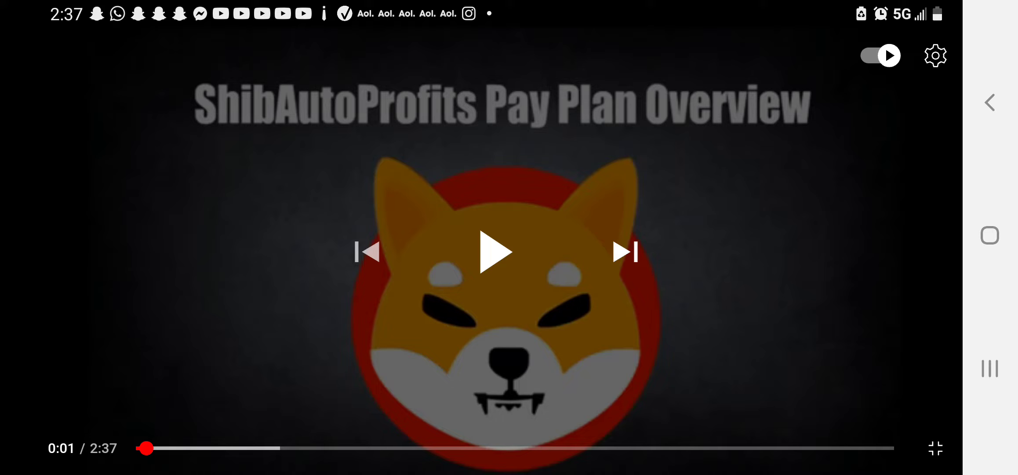
# Resume the ShibAutoProfits Pay Plan Overview video and hide the player overlay.
pyautogui.click(496, 253)
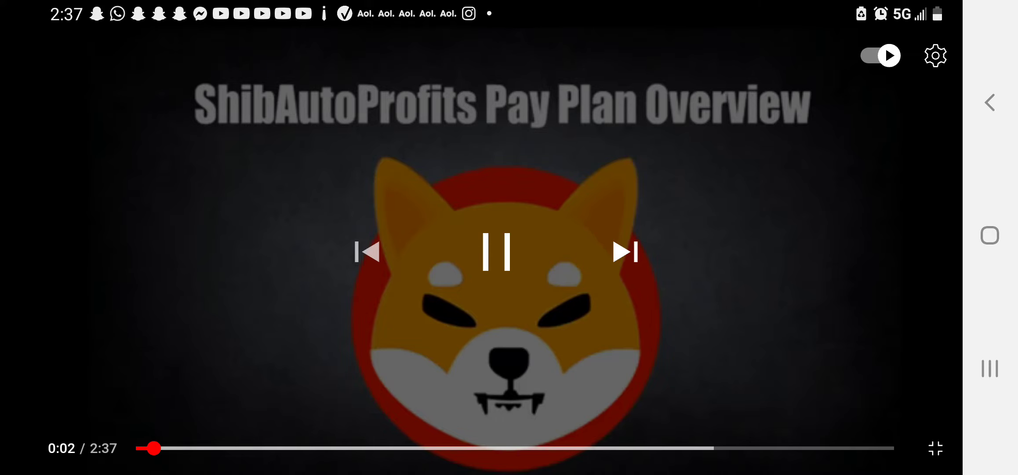
pyautogui.click(496, 252)
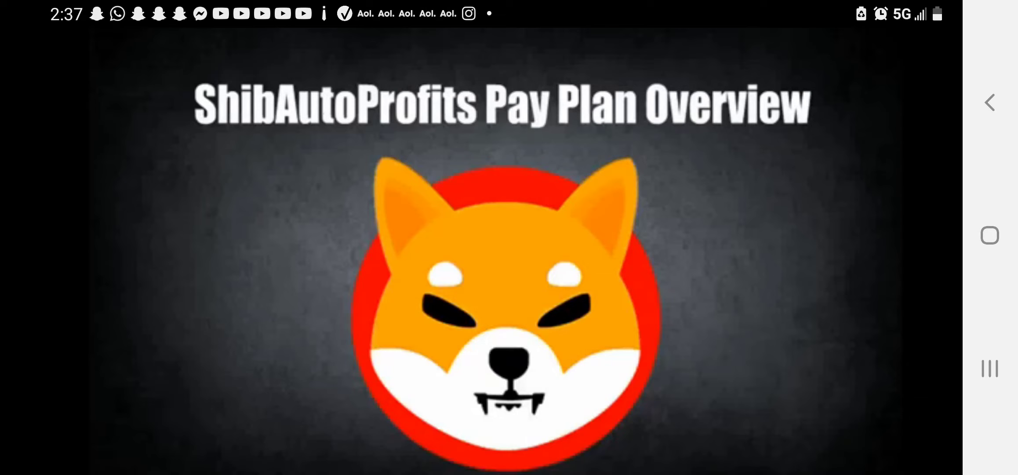